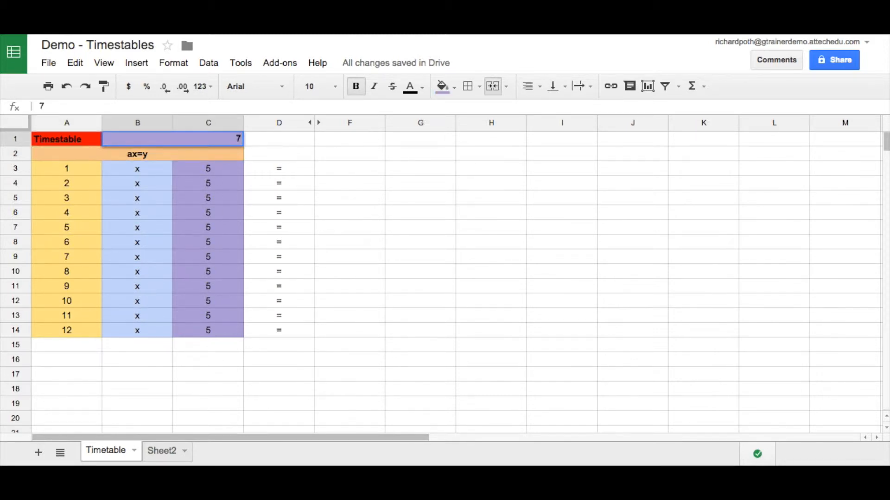
pyautogui.write('23')
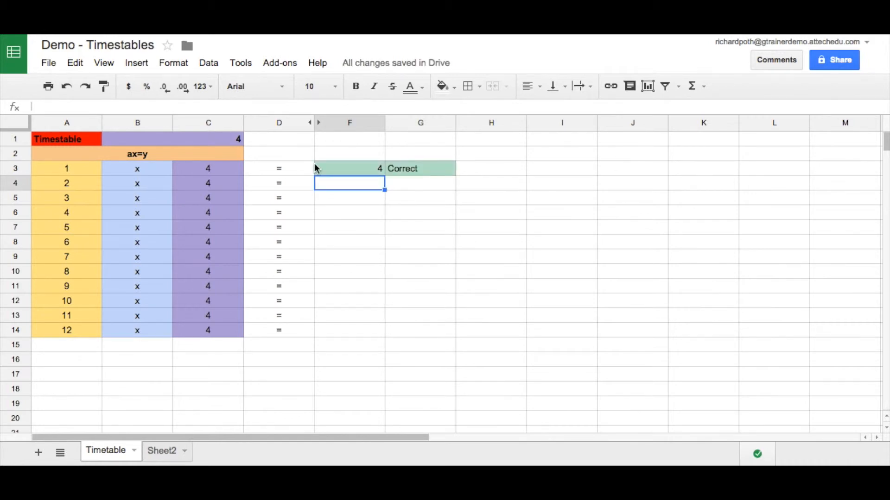
pyautogui.moveTo(420, 169)
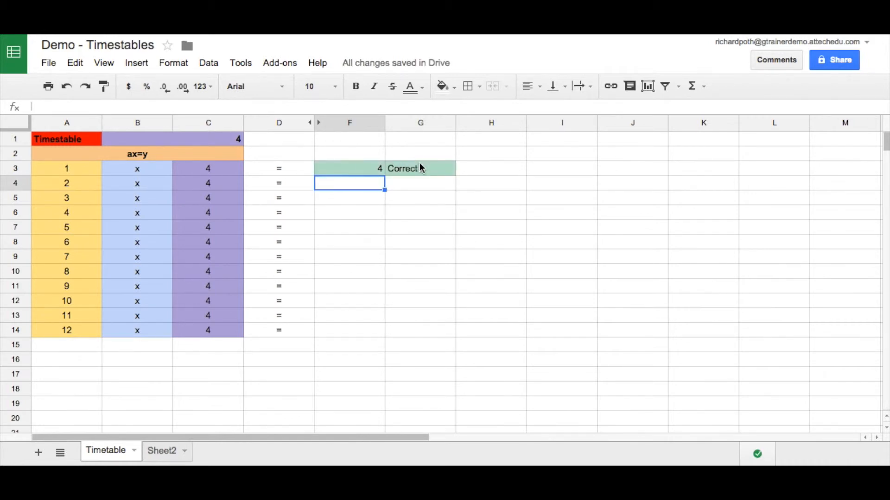
pyautogui.write('8')
pyautogui.click(349, 197)
pyautogui.write('12')
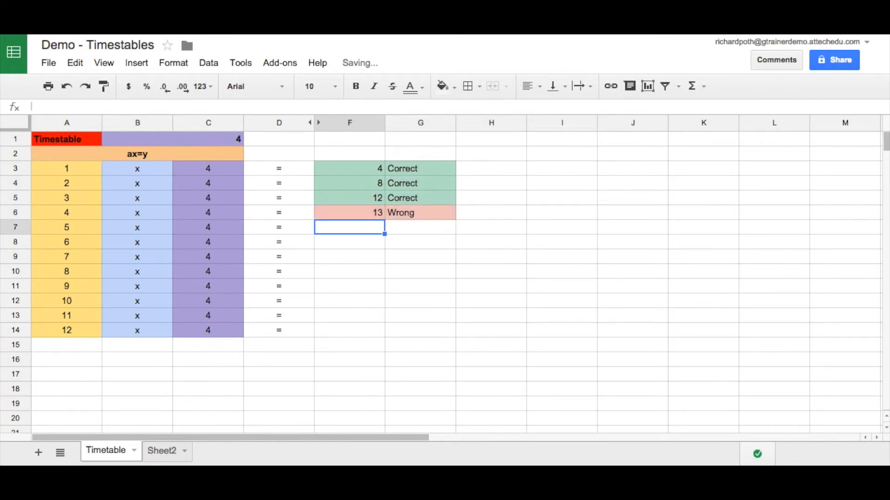
pyautogui.write('14')
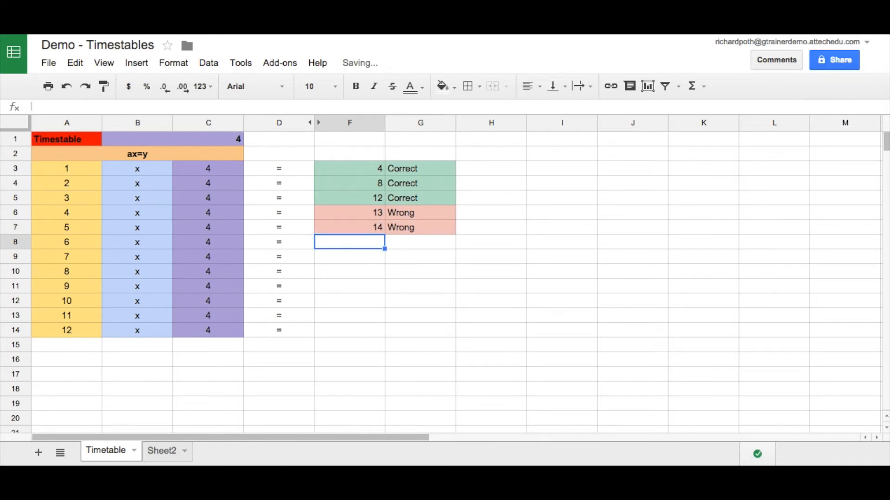